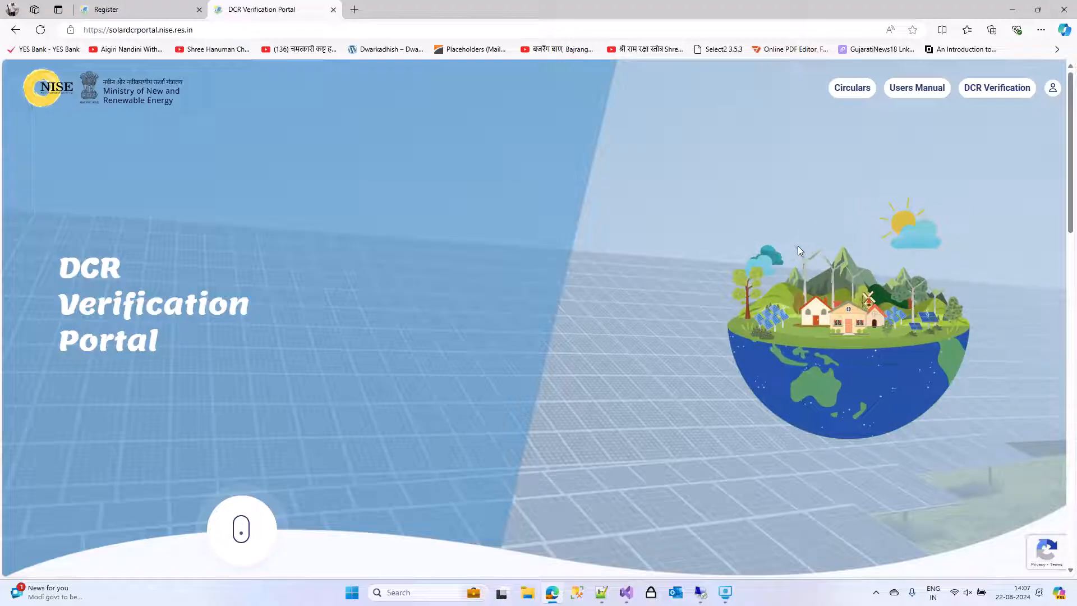
pyautogui.moveTo(603, 180)
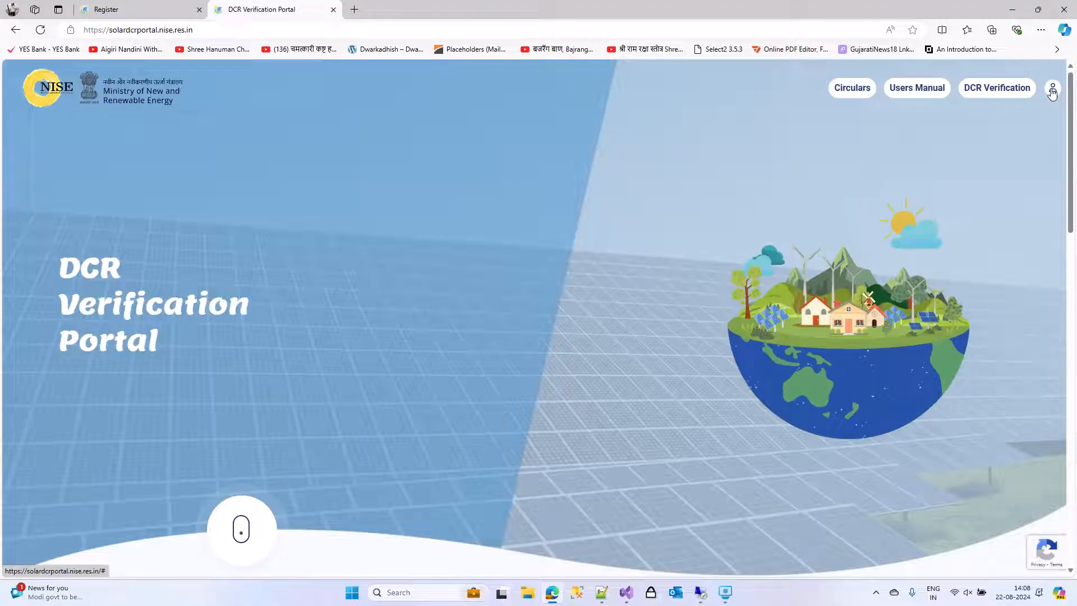
# Reach the company sign-up page from the login dialog's 'Signup now' link.
pyautogui.click(1052, 88)
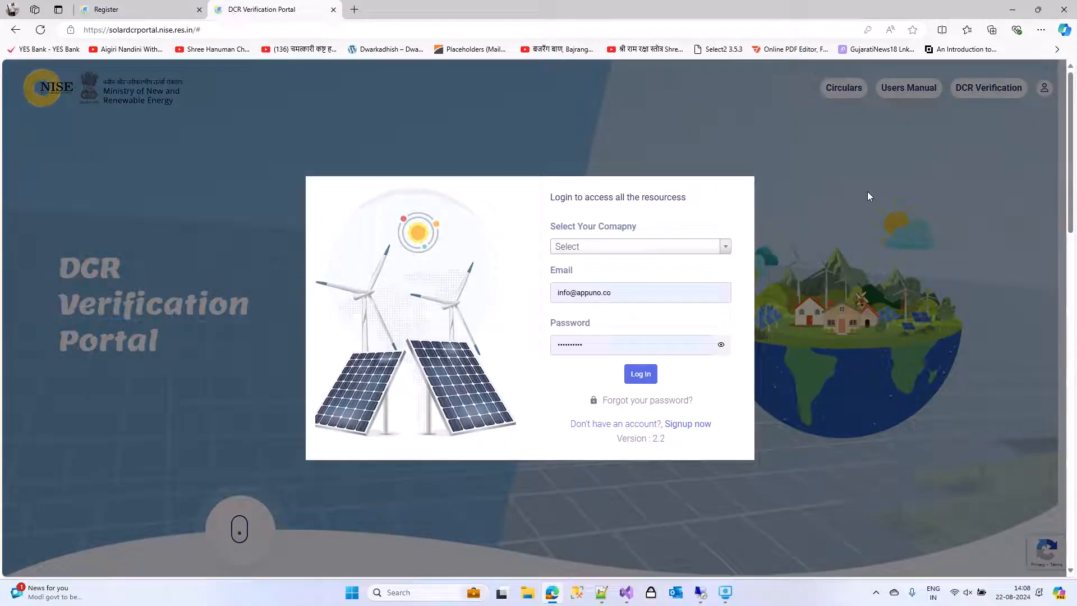
pyautogui.moveTo(612, 429)
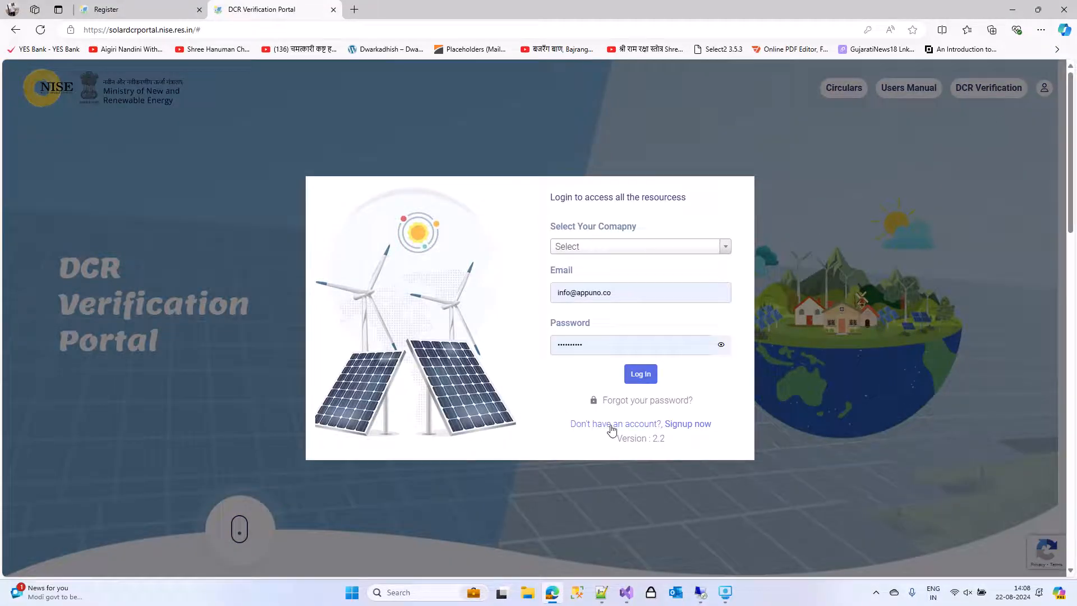
pyautogui.moveTo(652, 428)
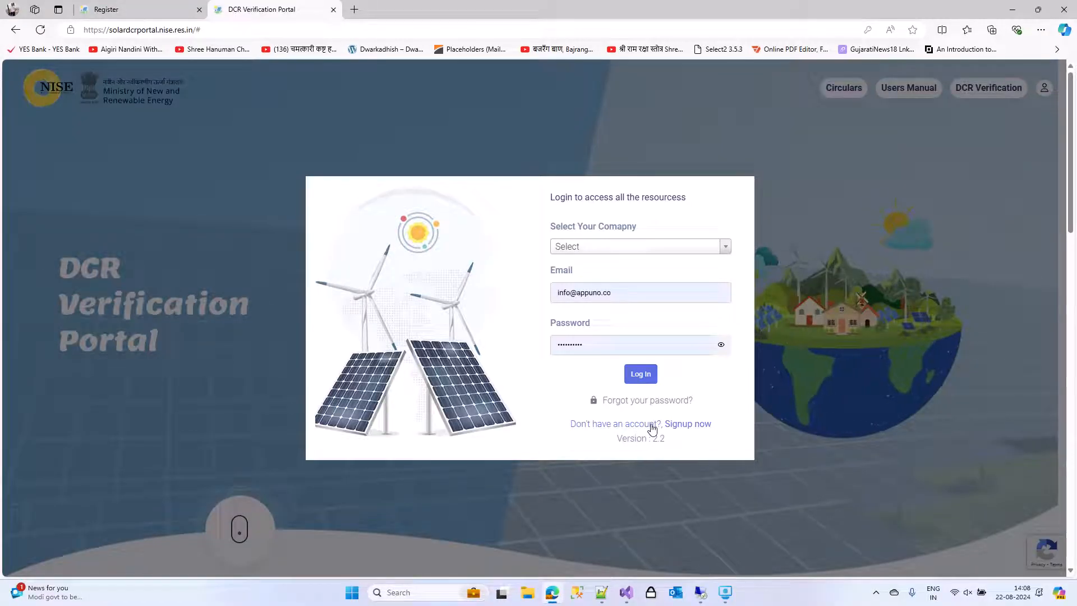
pyautogui.click(687, 424)
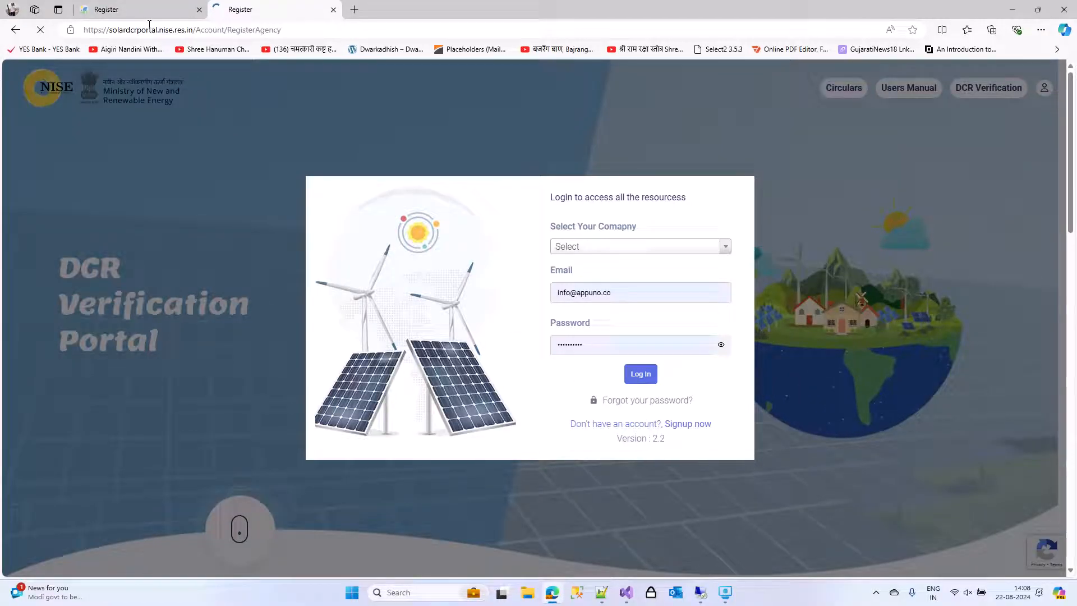
# Autofill Appuno IT Solutions with address and pin 380015, type Both Solar-Cells and Solar-Panels Manufacturer.
pyautogui.click(688, 424)
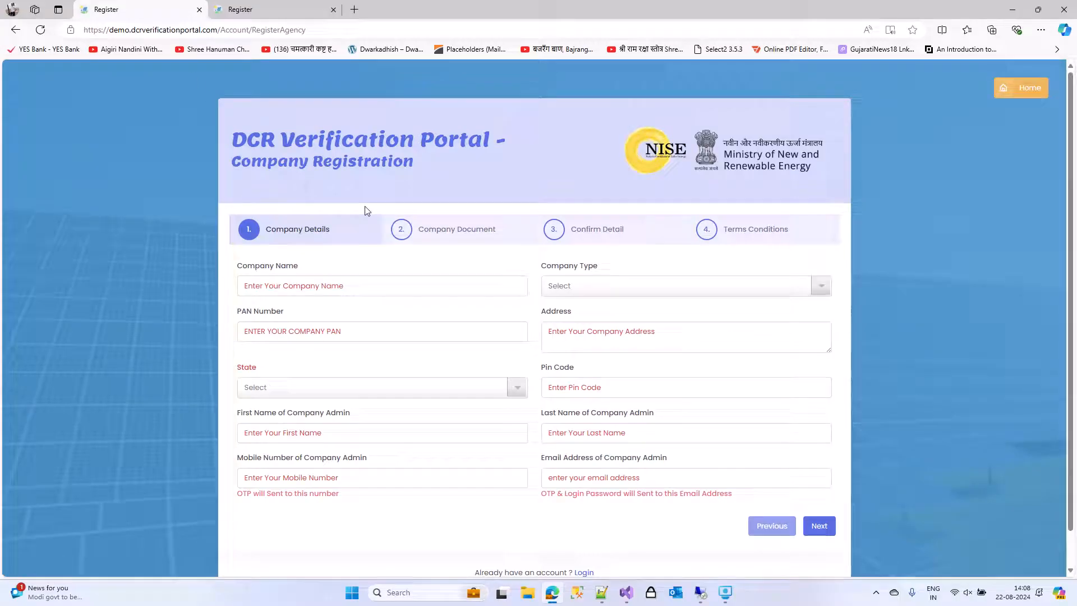
pyautogui.moveTo(531, 265)
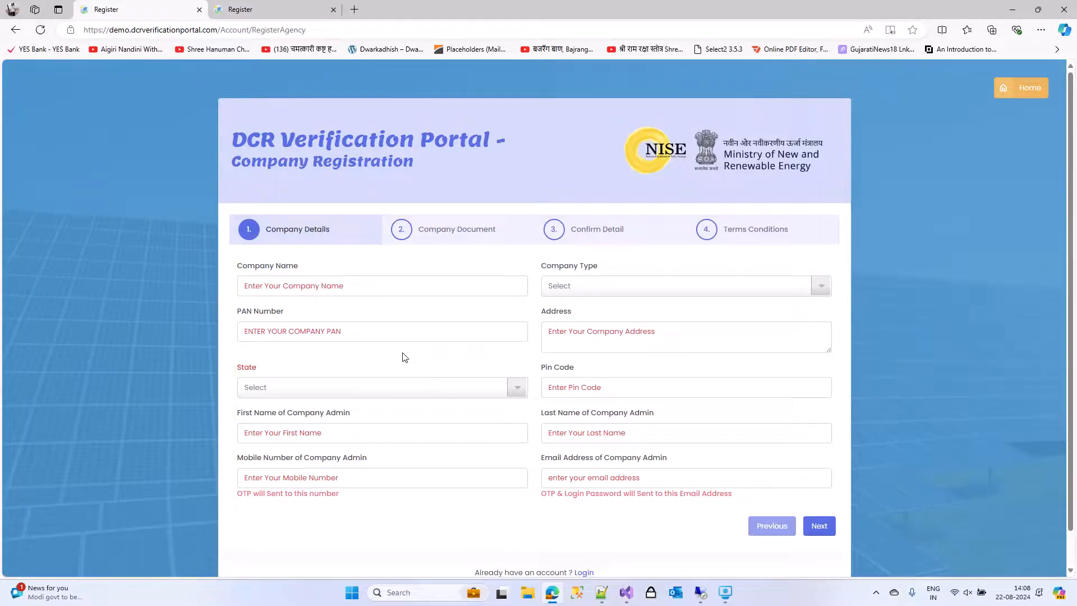
pyautogui.click(381, 286)
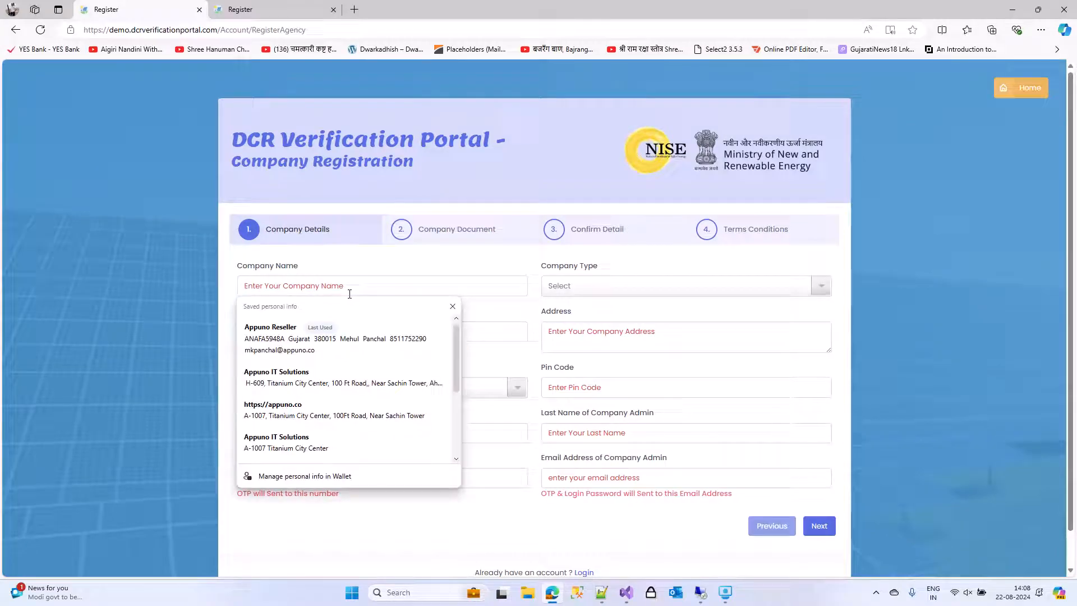
pyautogui.moveTo(302, 302)
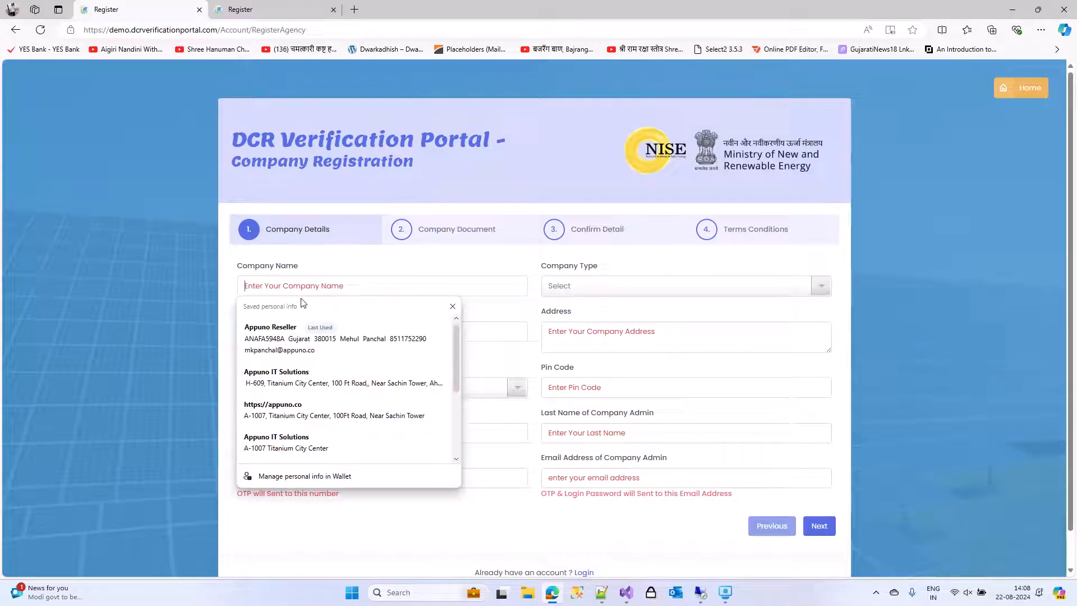
pyautogui.click(272, 404)
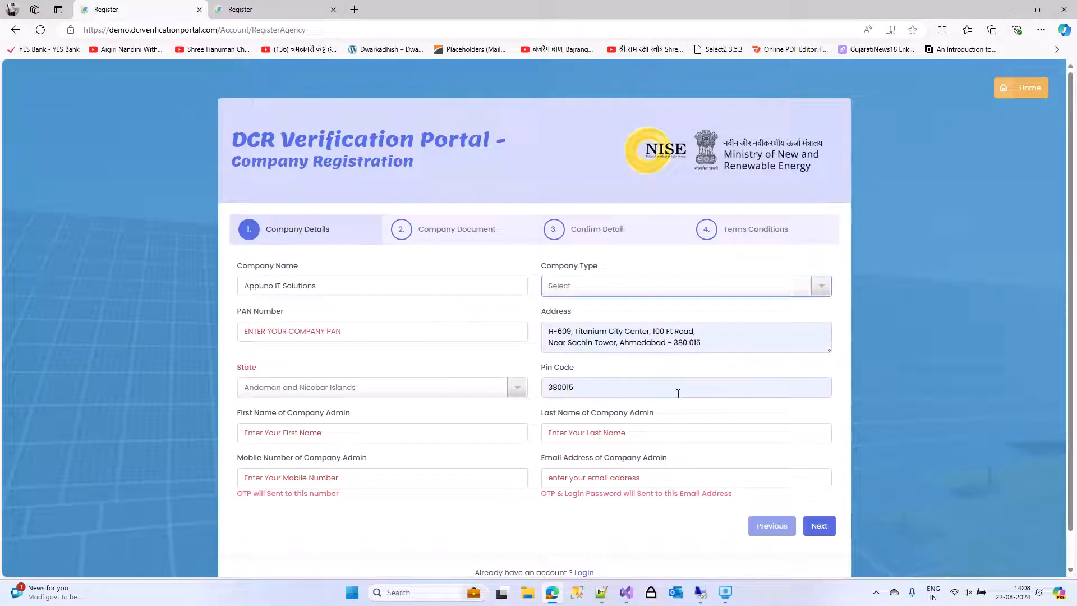
pyautogui.click(686, 286)
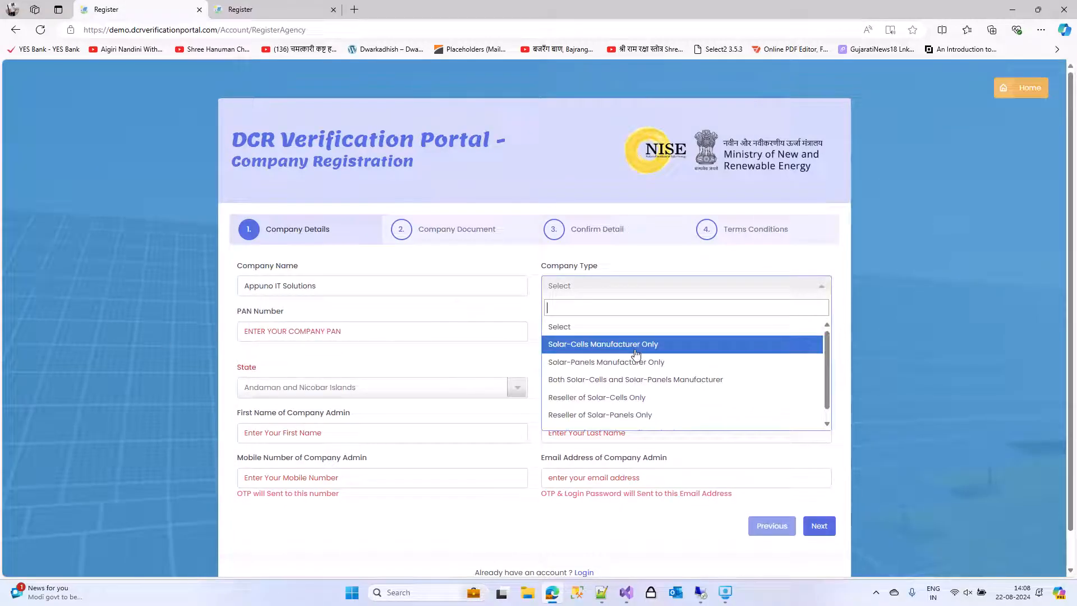
pyautogui.moveTo(635, 361)
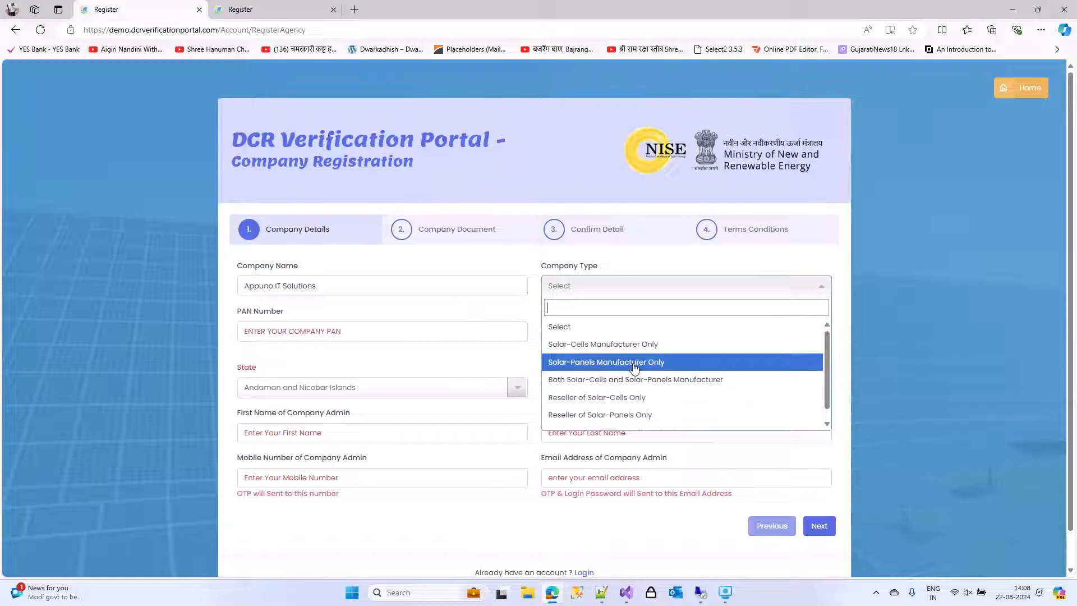
pyautogui.moveTo(681, 387)
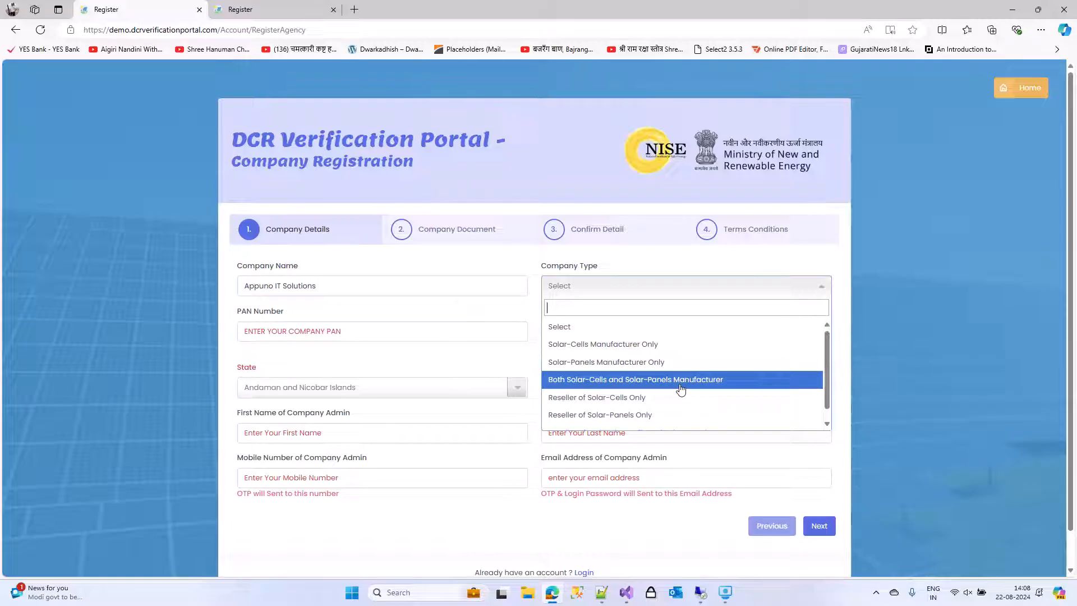
pyautogui.moveTo(610, 406)
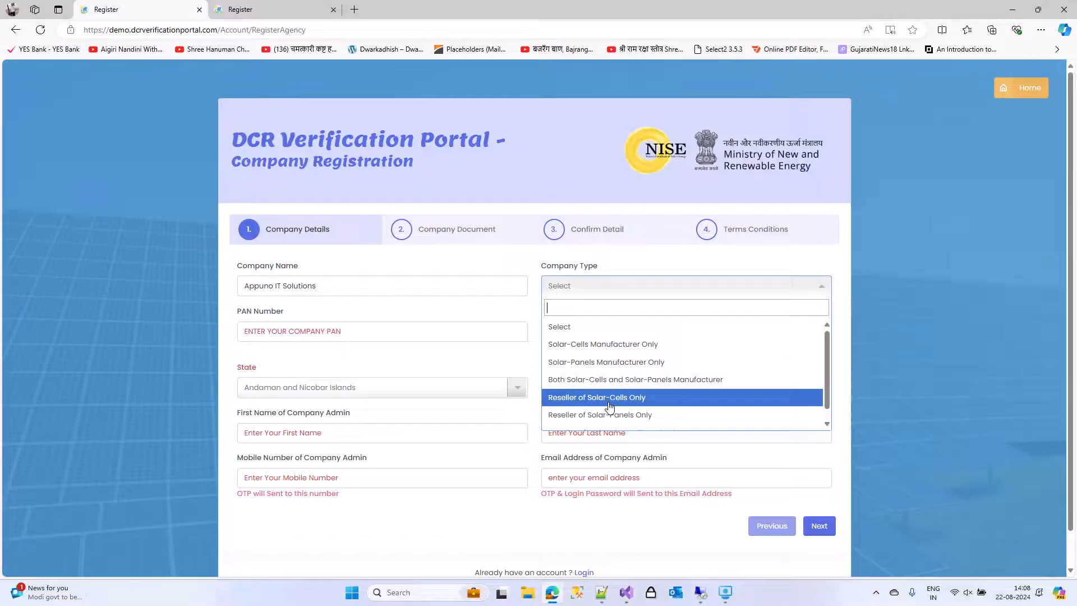
pyautogui.click(635, 379)
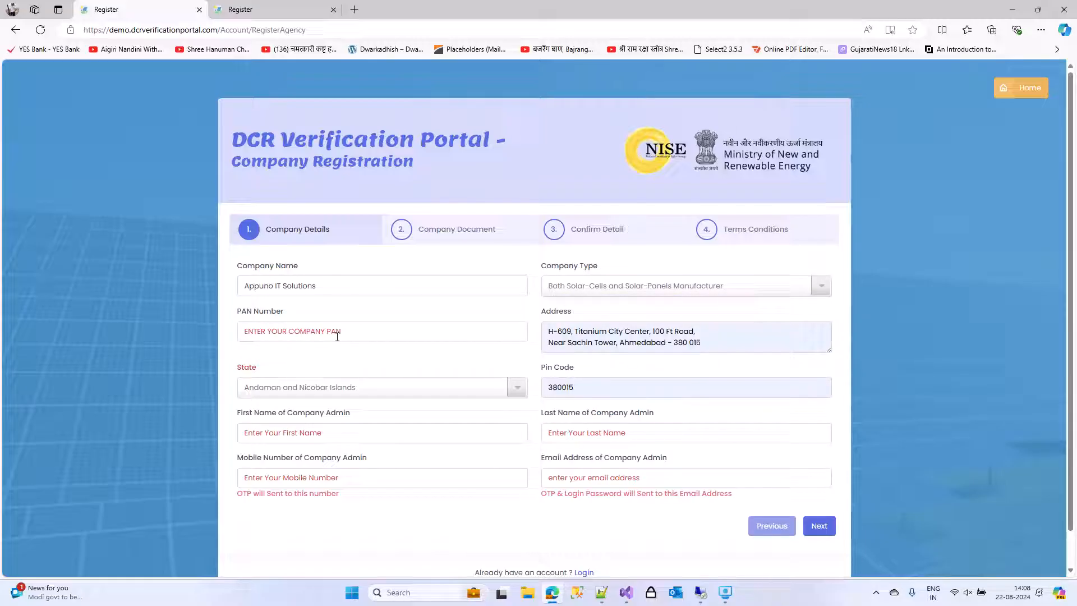
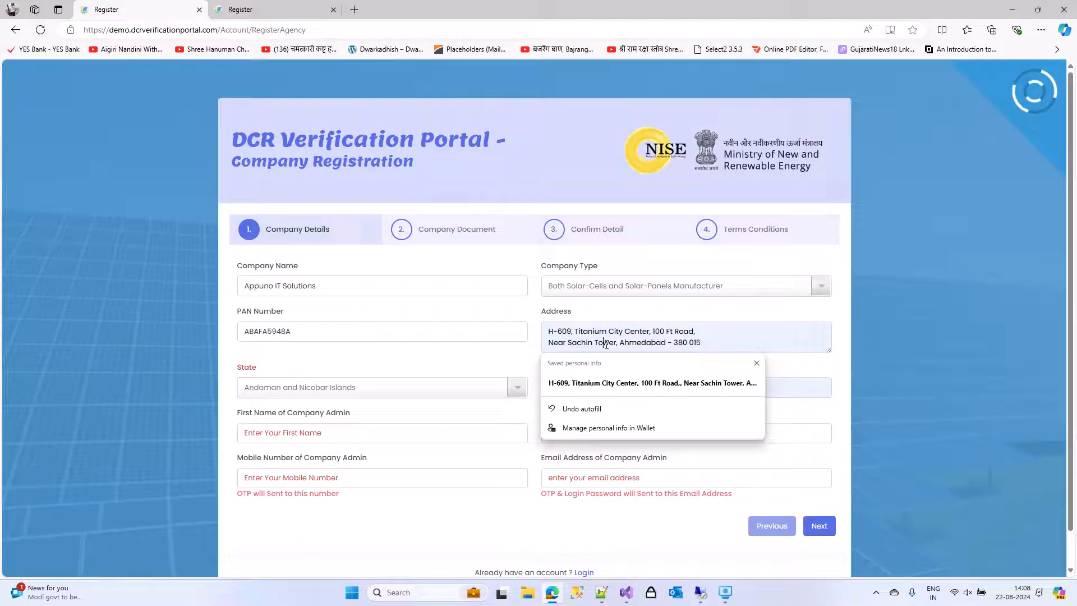
# Complete Company Details: PAN 'ABAF', saved address, last name 'Pa', mobile '85', admin email from 'mkp' suggestions.
pyautogui.click(381, 387)
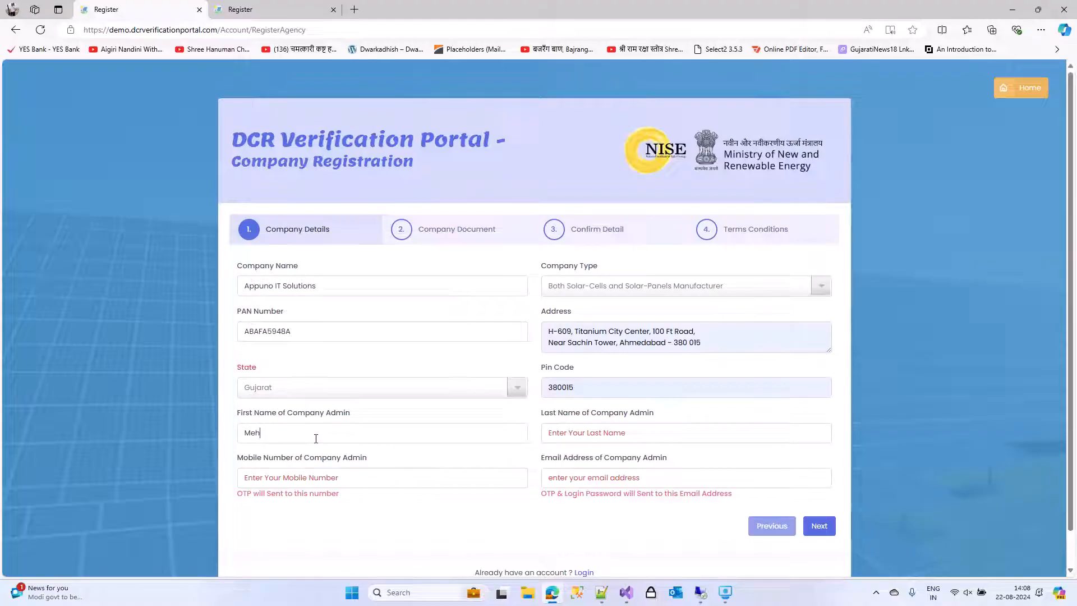
pyautogui.write('Panchal')
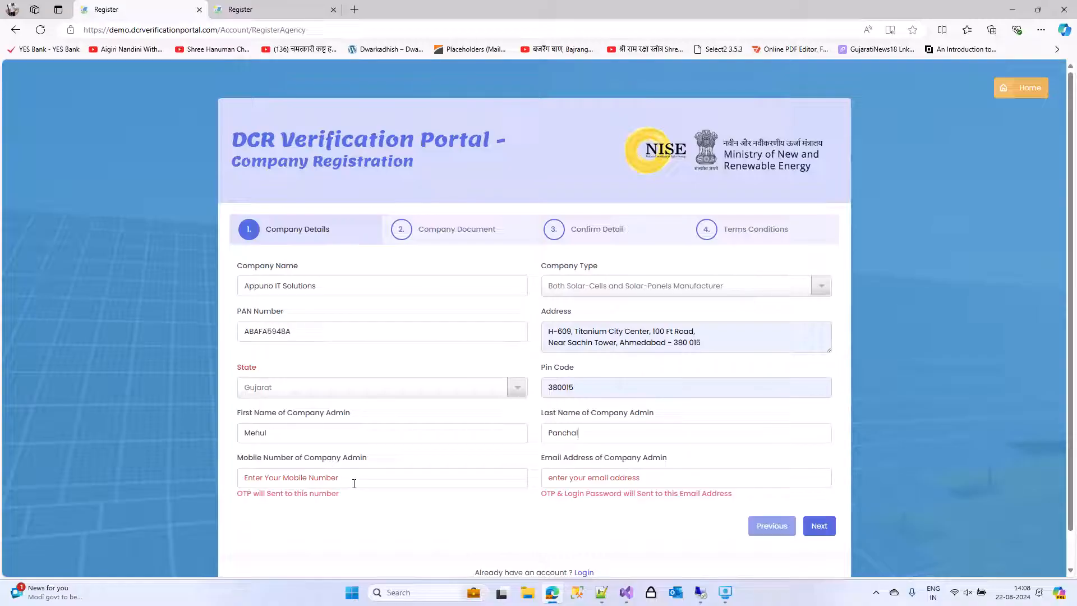
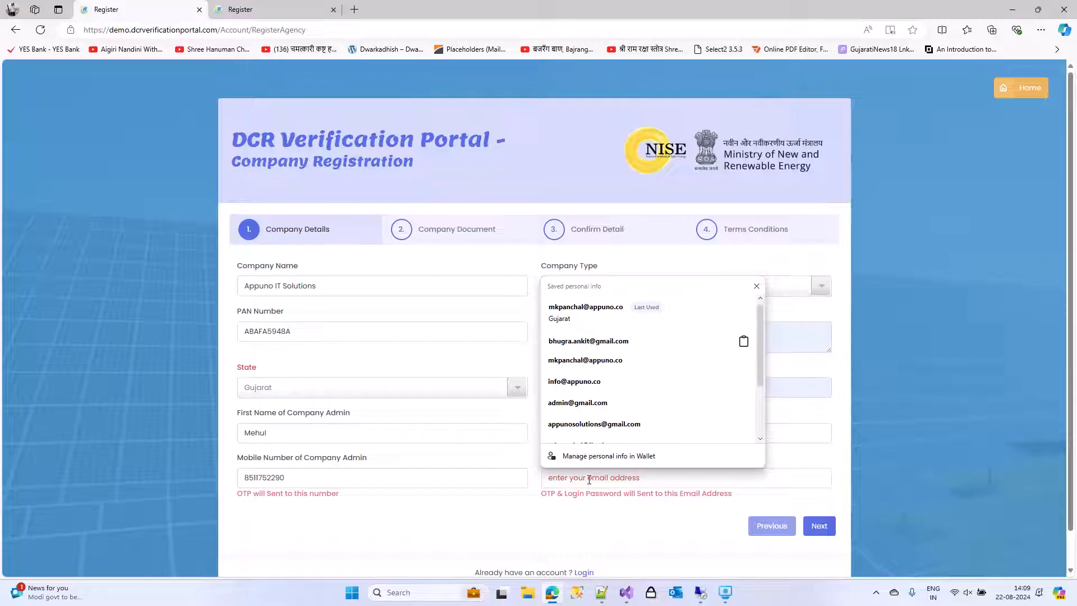
pyautogui.write('mkp')
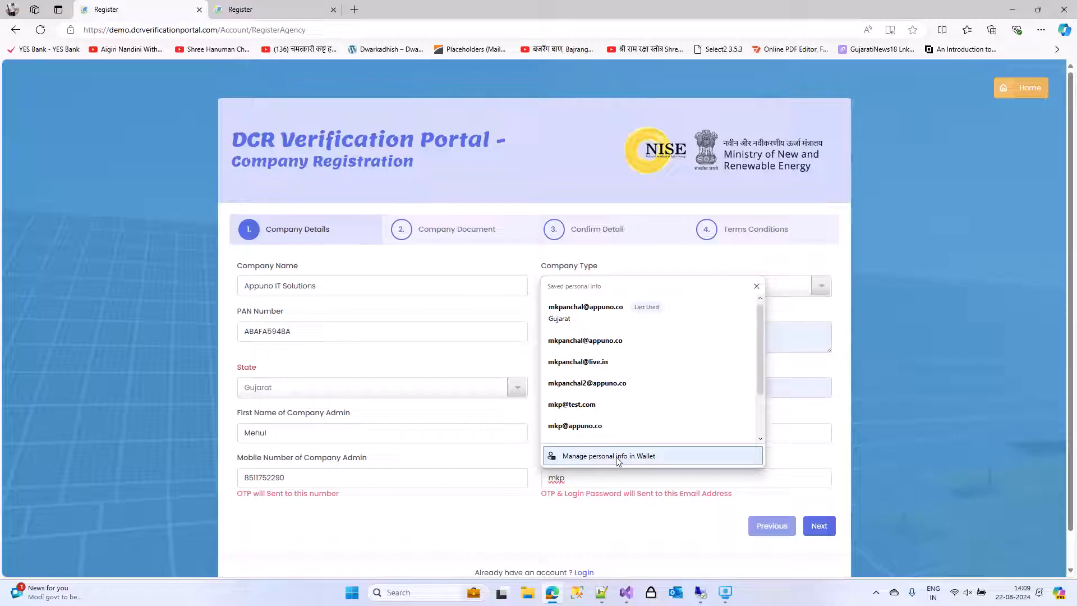
pyautogui.click(578, 361)
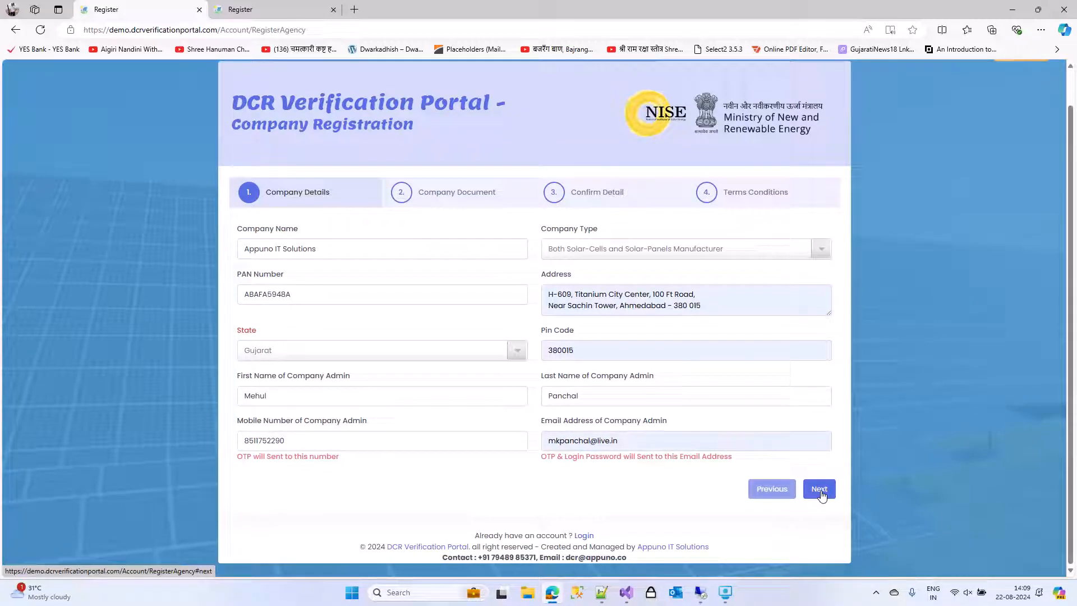
# Advance to Company Document and attach AdharCard.pdf from Documents as the PAN document.
pyautogui.click(818, 489)
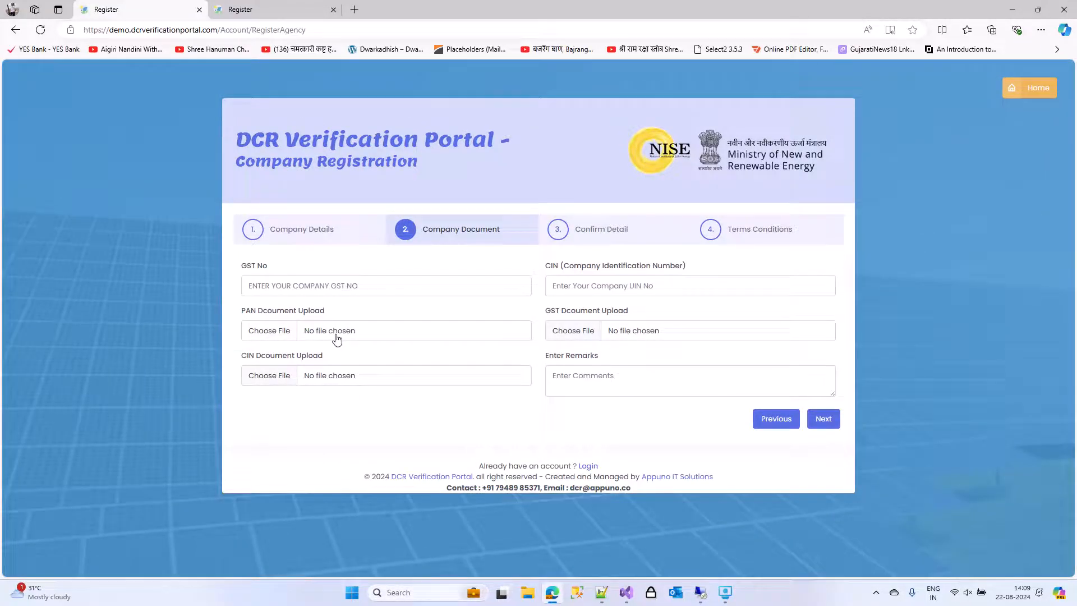
pyautogui.moveTo(328, 338)
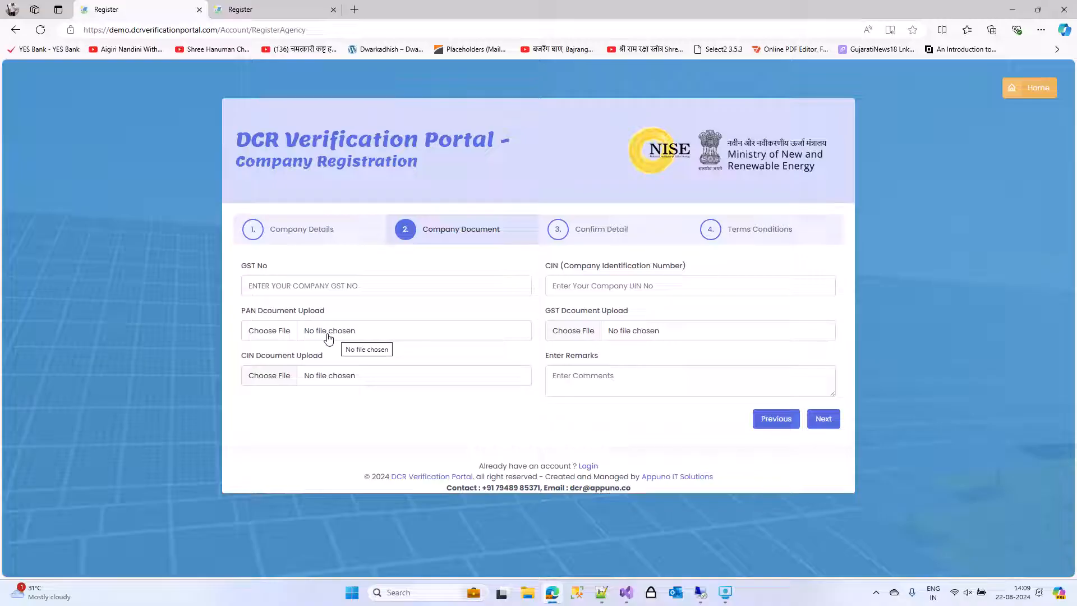
pyautogui.click(269, 330)
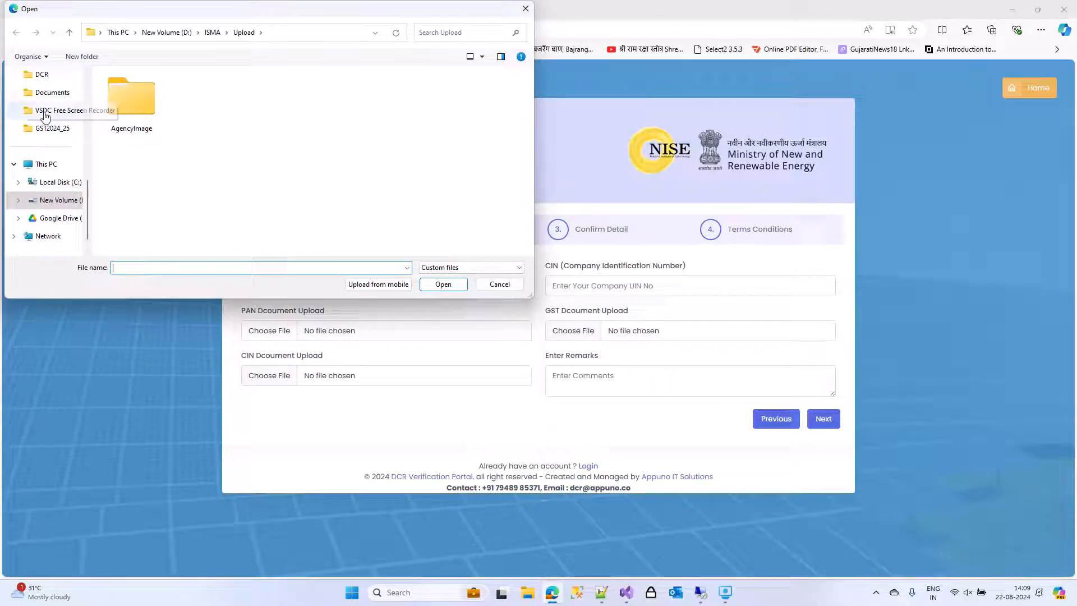
pyautogui.click(50, 92)
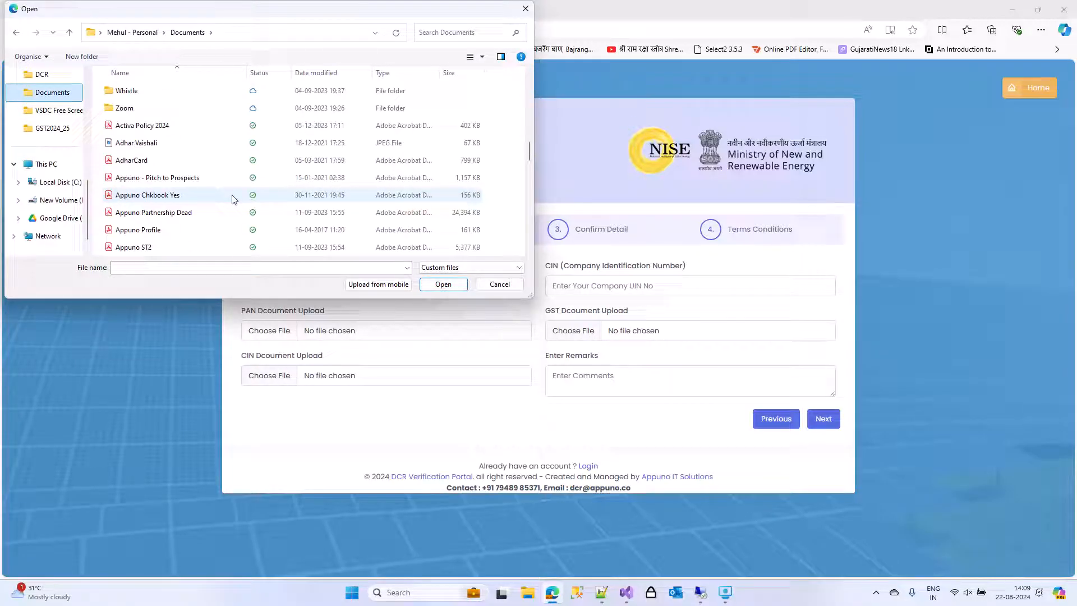
pyautogui.click(131, 160)
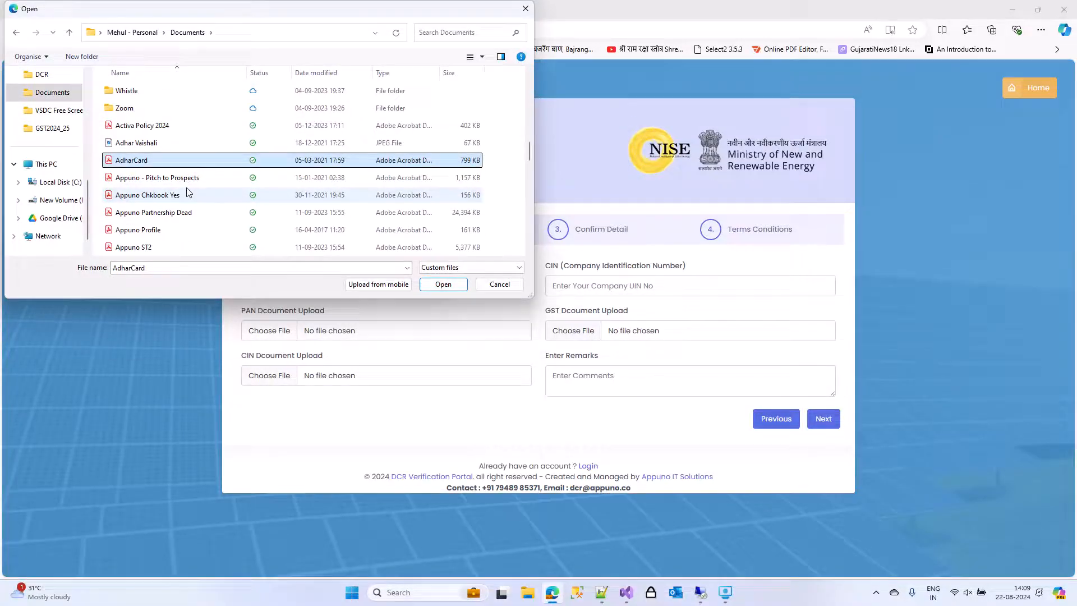
pyautogui.click(443, 284)
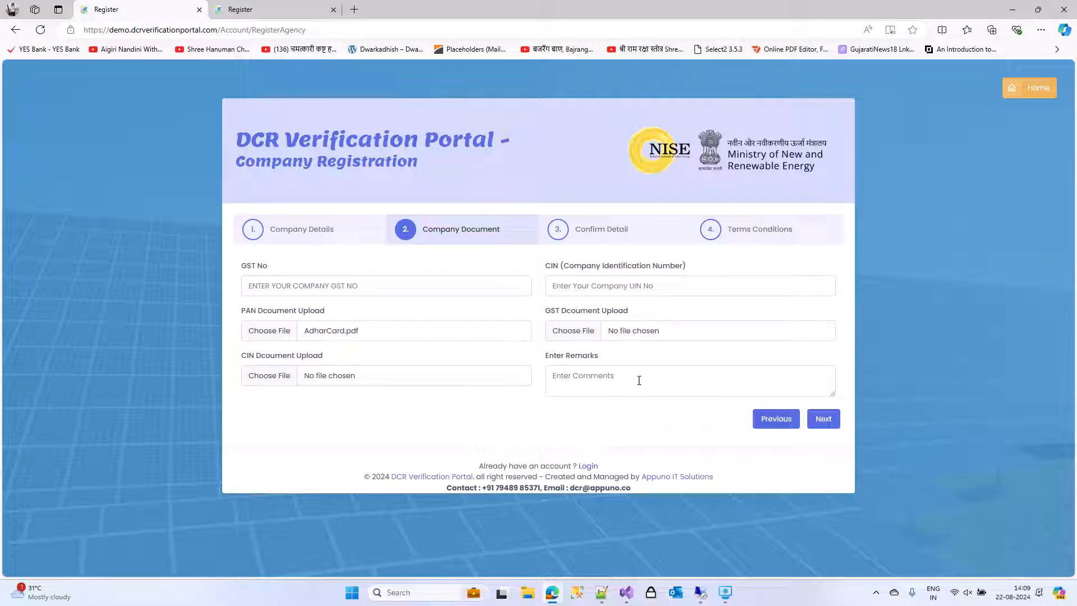
pyautogui.moveTo(823, 418)
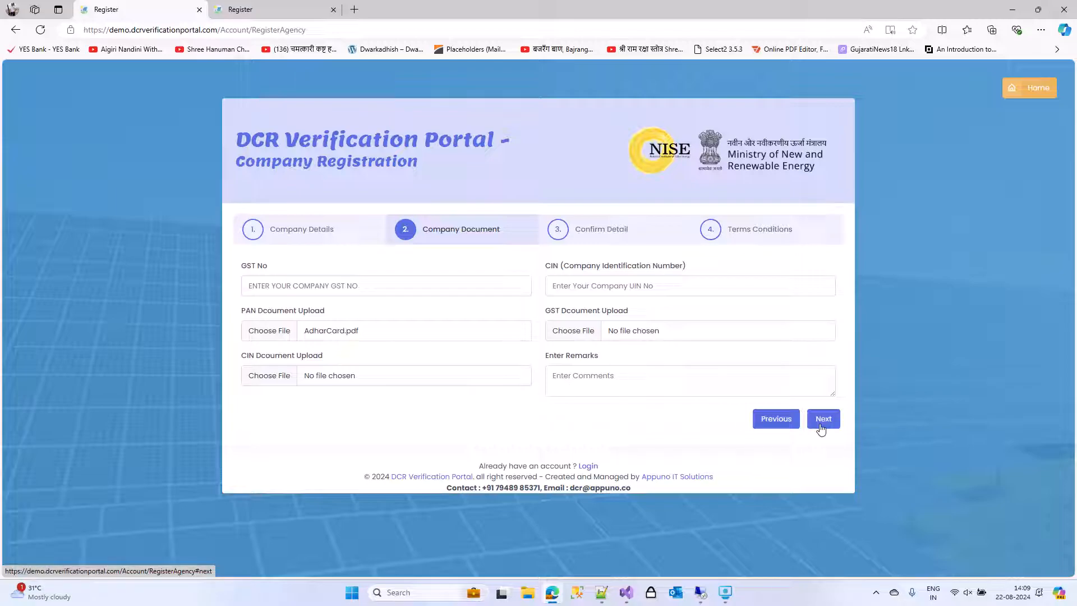
pyautogui.click(824, 418)
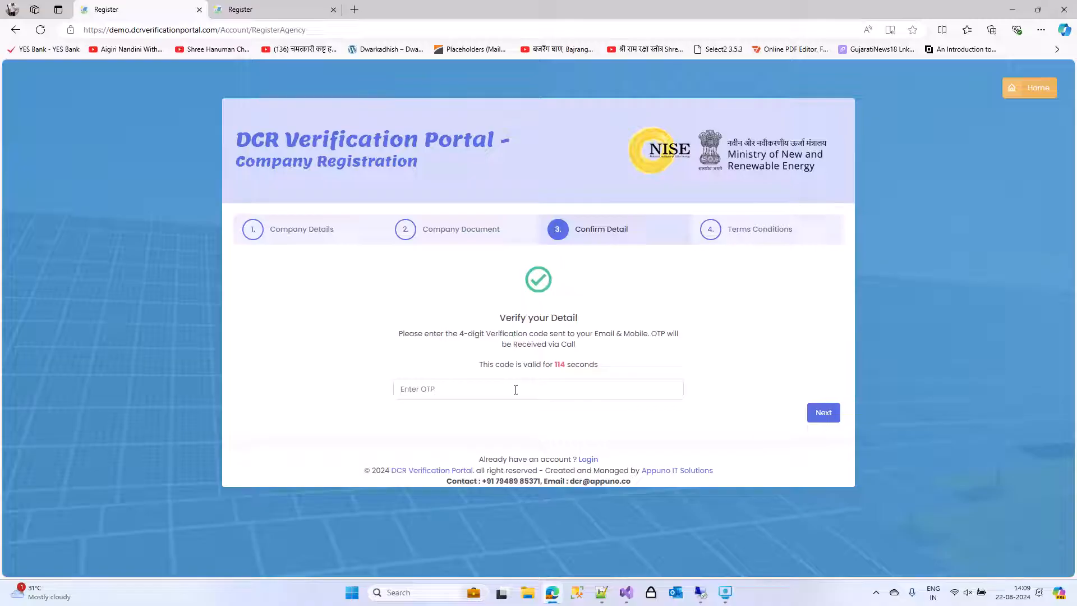
pyautogui.write('524')
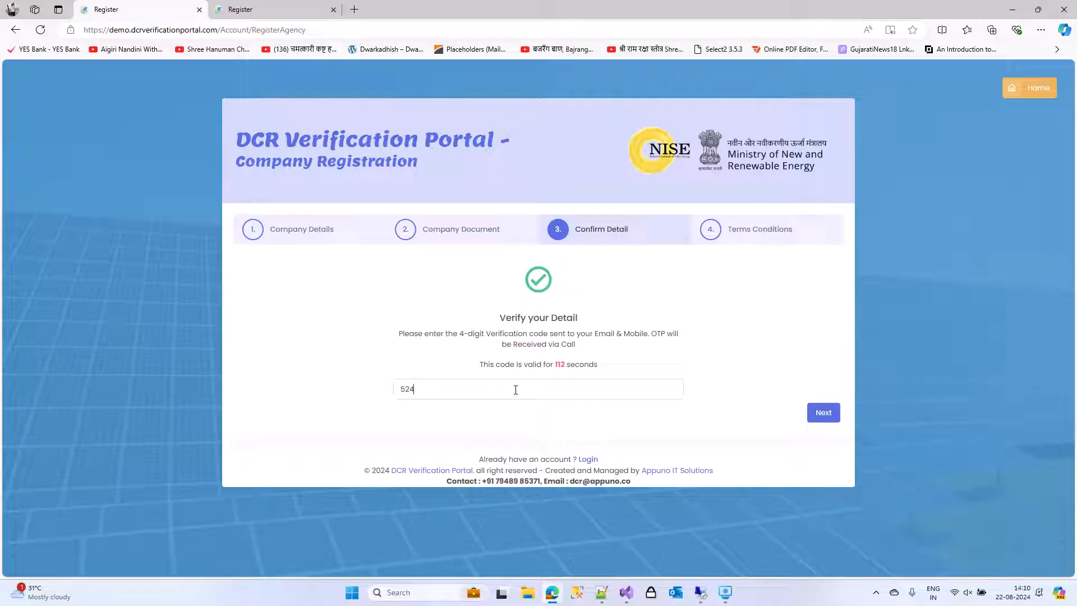
pyautogui.write('4')
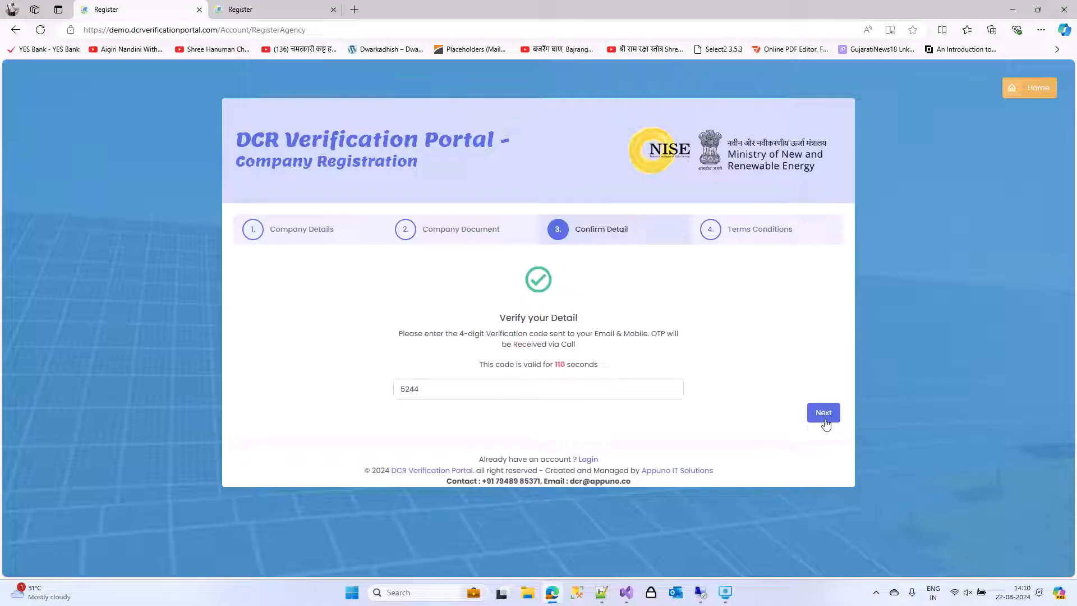
pyautogui.click(823, 413)
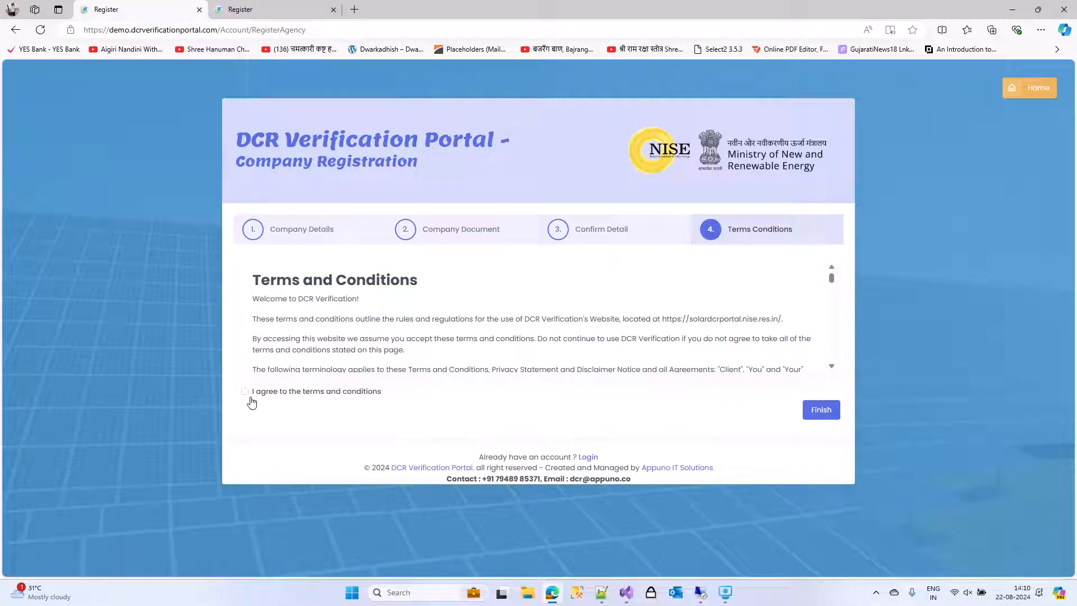
# Agree to the terms, finish the registration and dismiss the success popup.
pyautogui.click(245, 390)
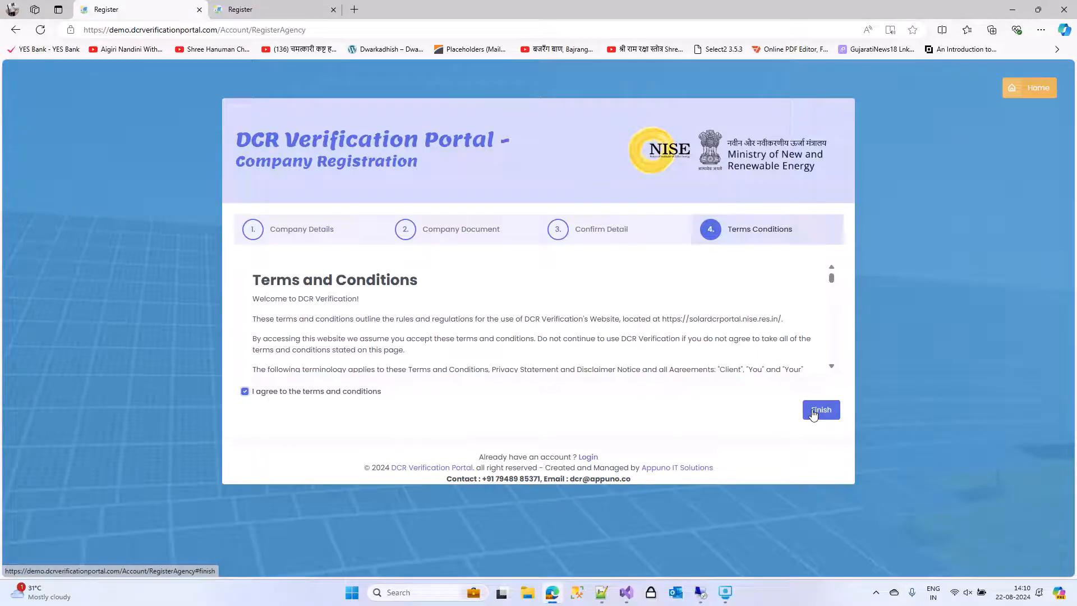
pyautogui.click(821, 411)
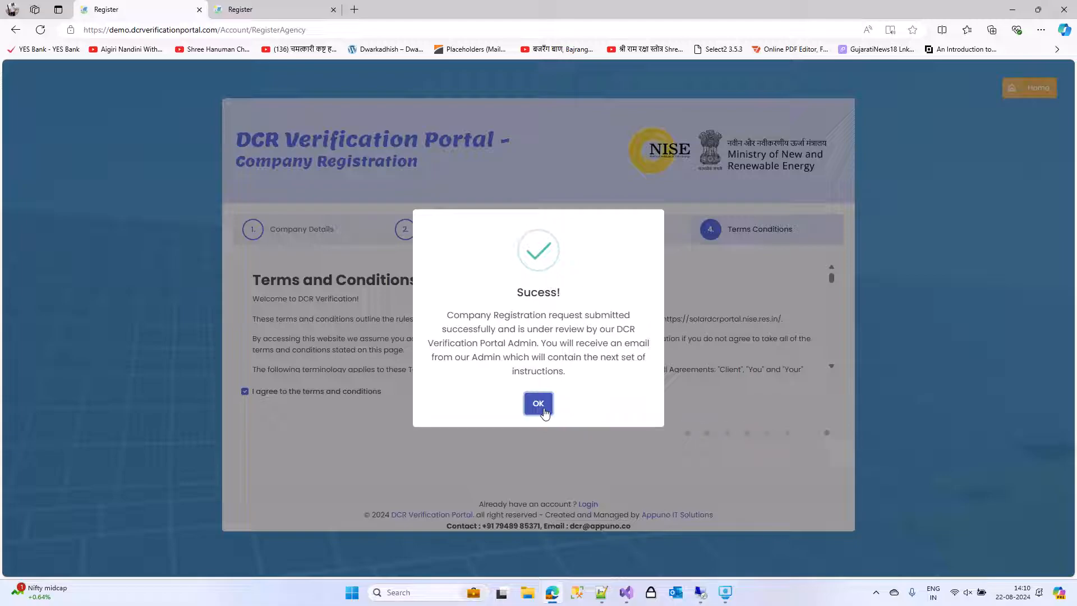
pyautogui.click(539, 402)
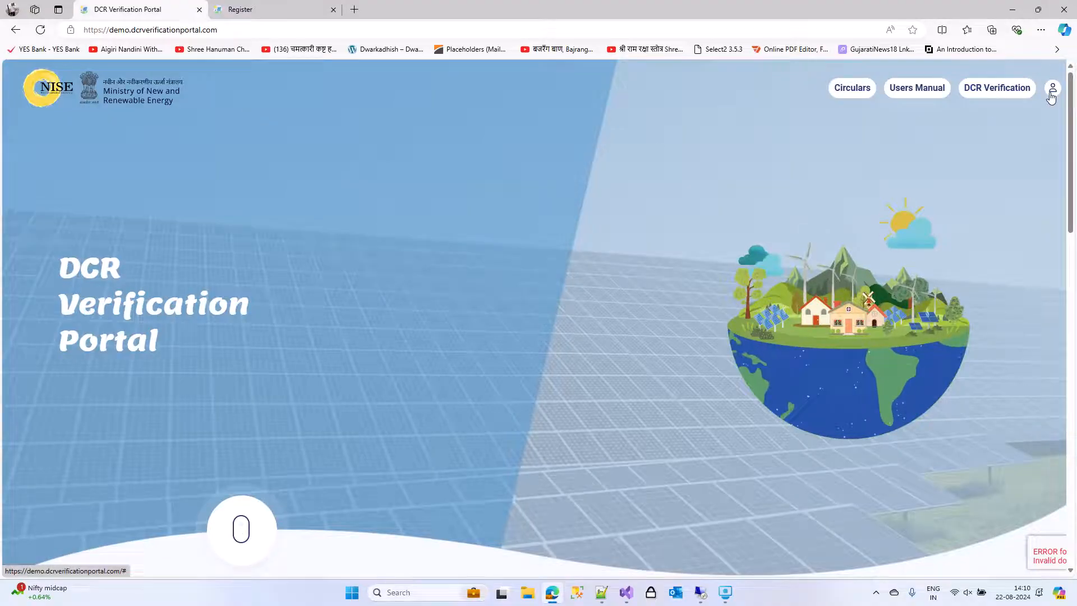
# In the login dialog search 'appu' and choose Appuno Panel; email and password autofill.
pyautogui.click(1052, 88)
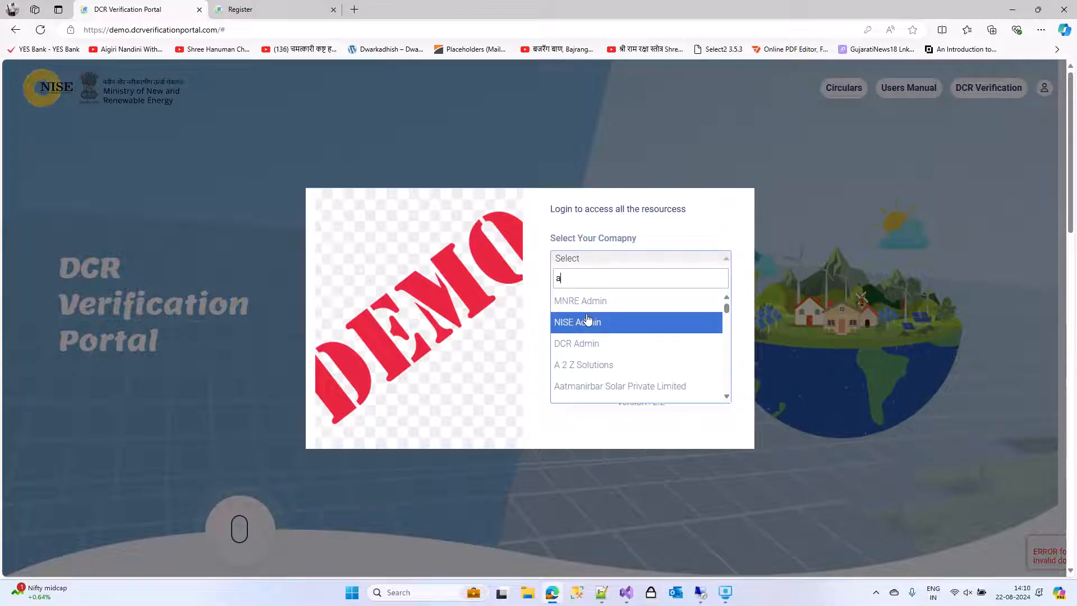
pyautogui.write('ppu')
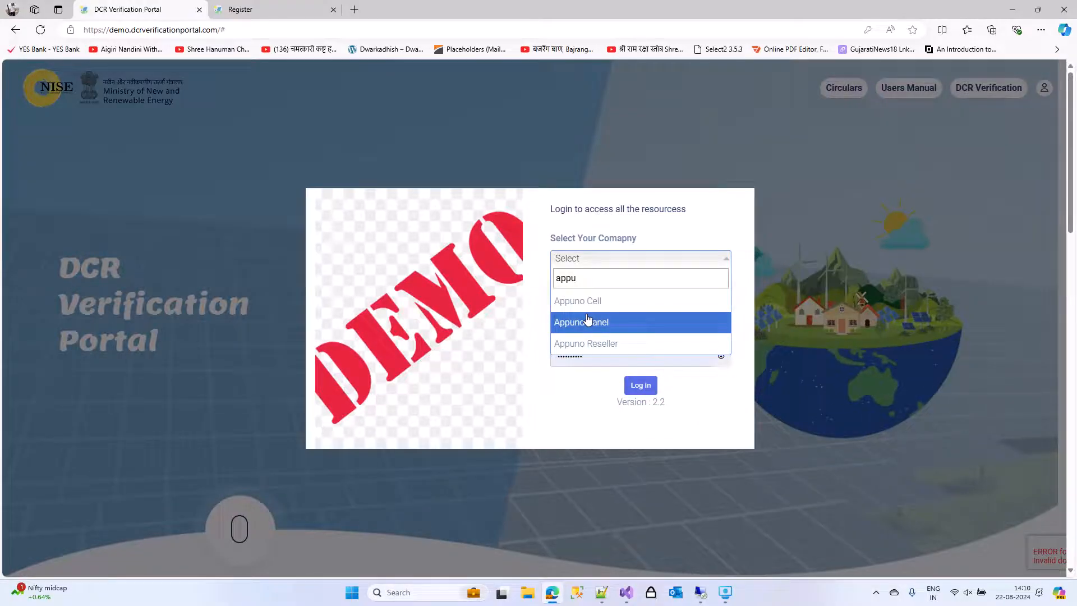
pyautogui.click(581, 322)
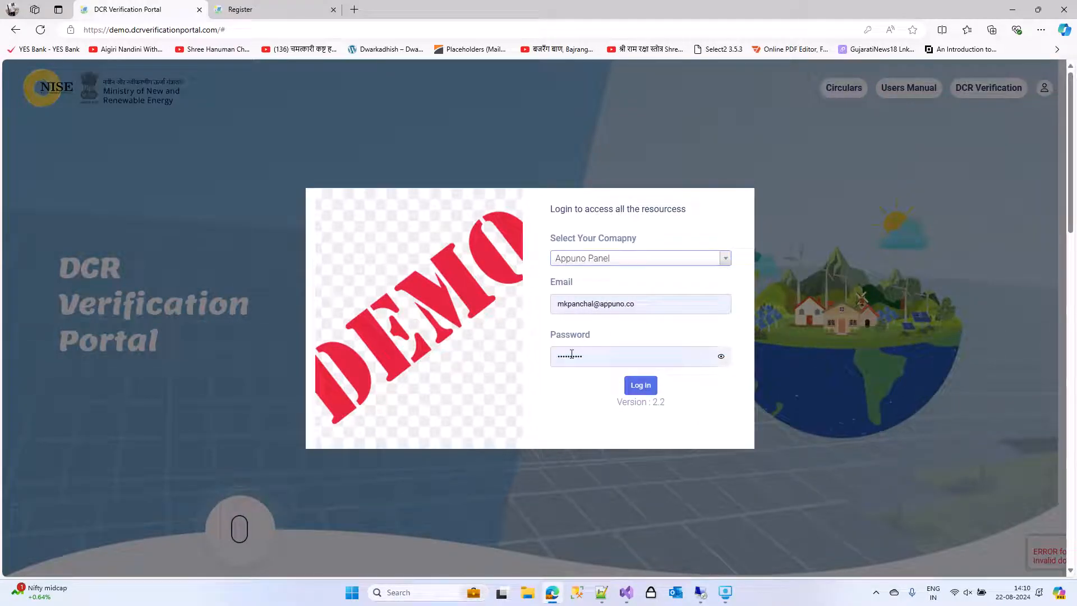